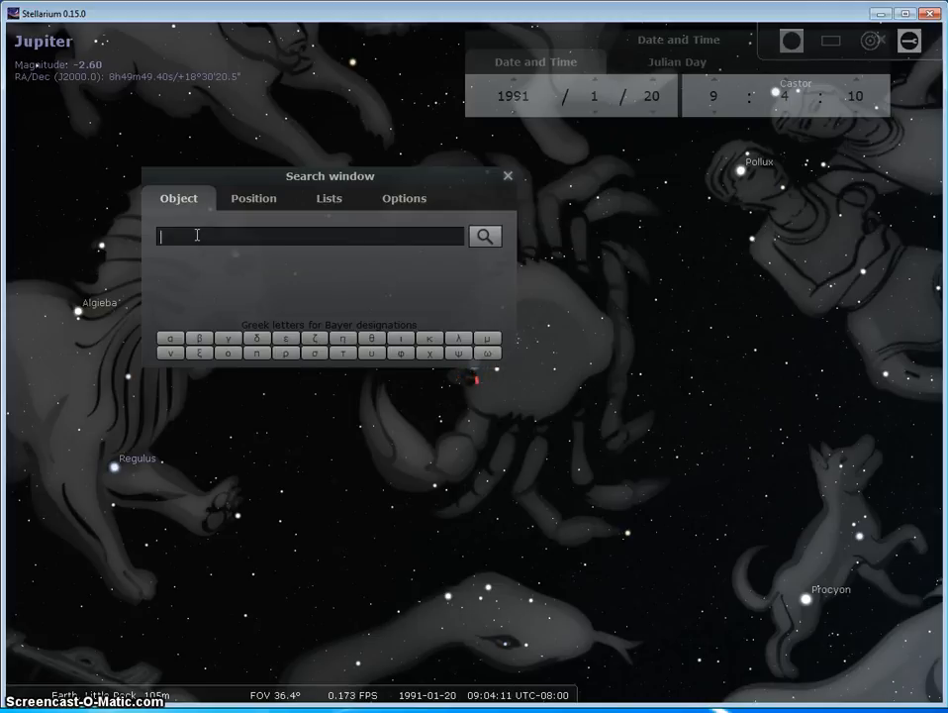
- Search for Neptune and centre the sky on it in Sagittarius near Saturn and the Sun
{"action": "type", "text": "nep"}
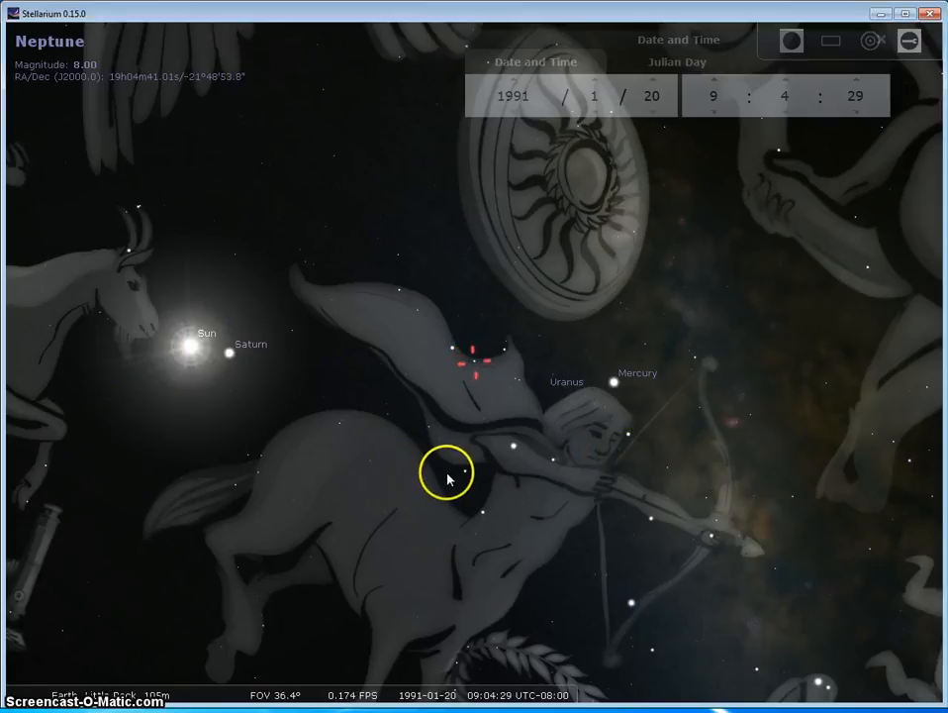
{"action": "mouse_move", "coordinate": [22, 573]}
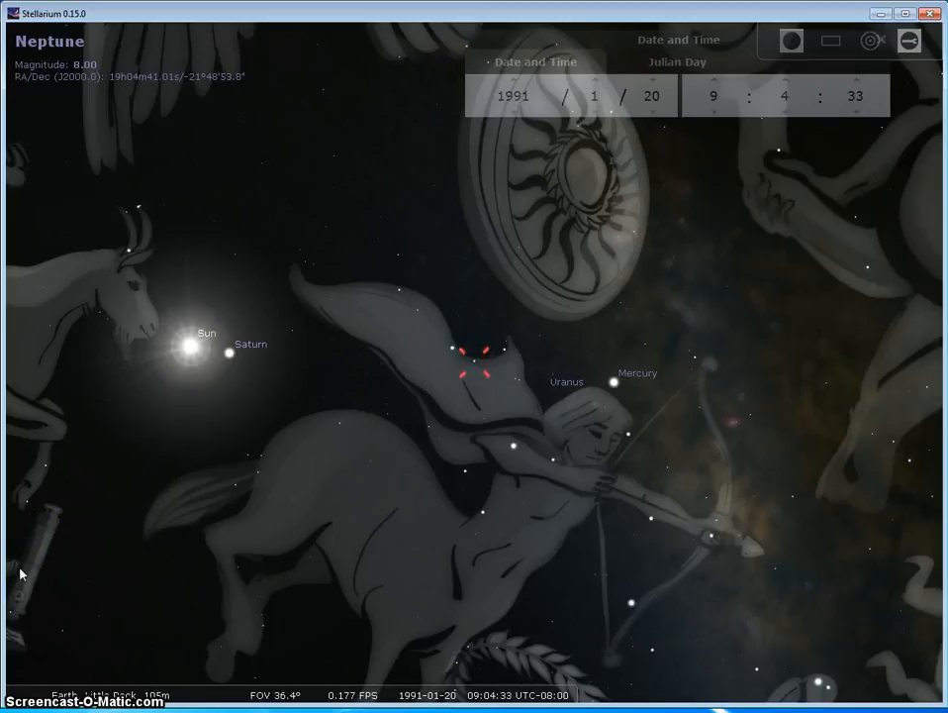
{"action": "mouse_move", "coordinate": [26, 542]}
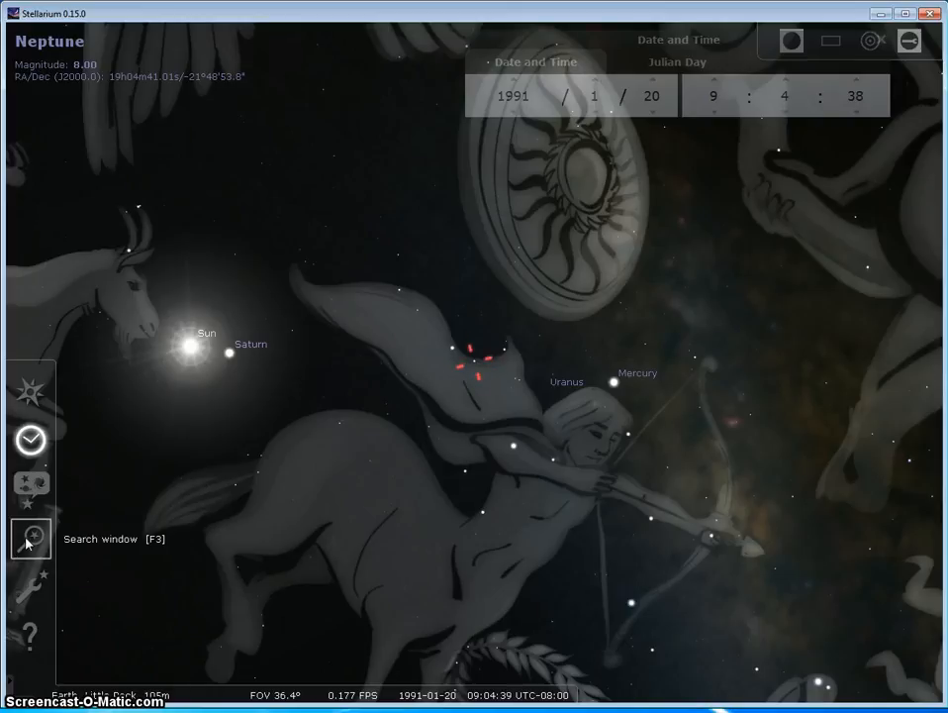
- Search for Pluto from the object search window
{"action": "left_click", "coordinate": [24, 534]}
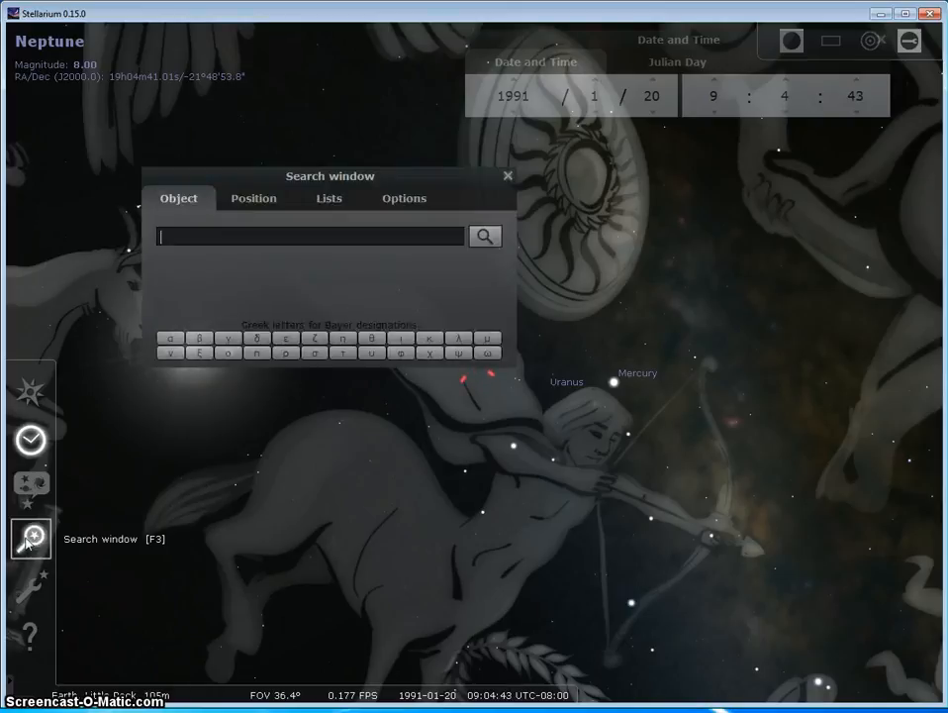
{"action": "type", "text": "pluto"}
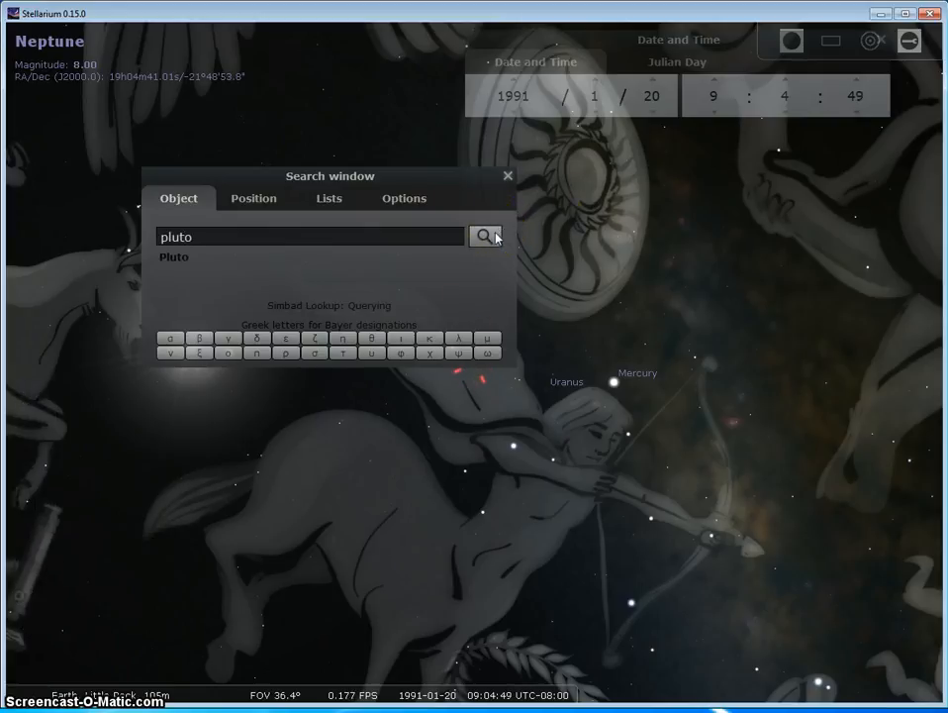
{"action": "left_click", "coordinate": [485, 237]}
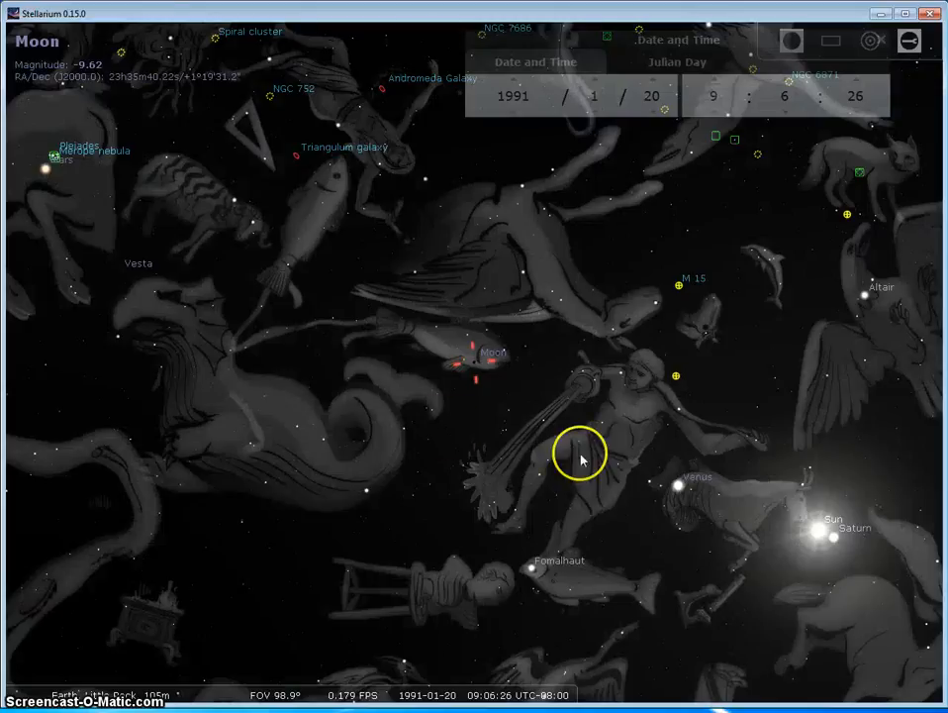
- Zoom out to about 117° field of view and pan toward Scorpius and Antares
{"action": "scroll", "scroll_direction": "down", "scroll_amount": 3}
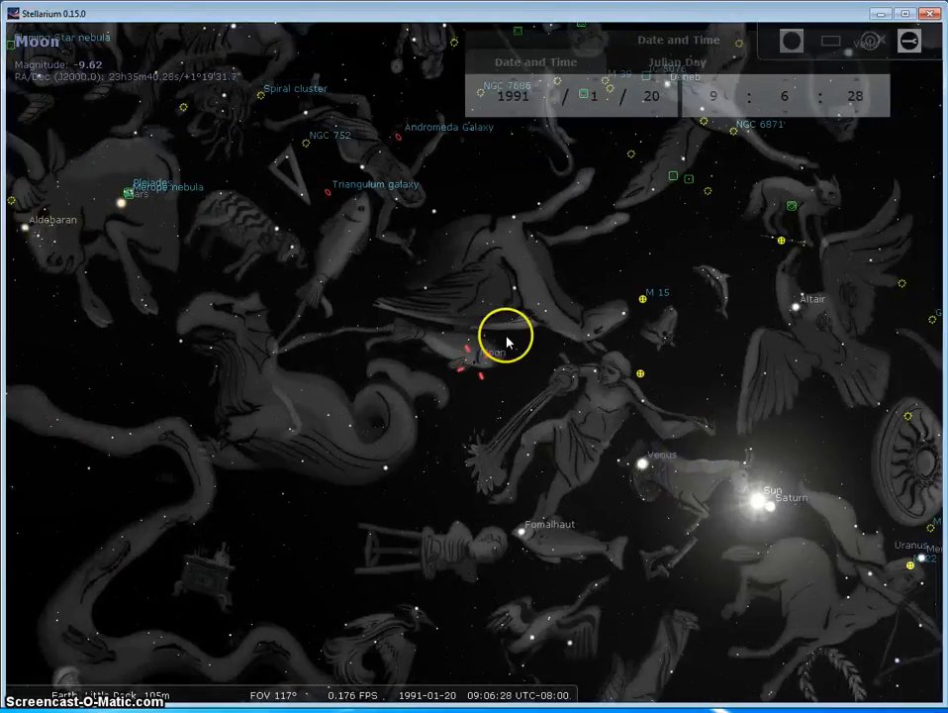
{"action": "left_click_drag", "start_coordinate": [505, 337], "coordinate": [624, 332]}
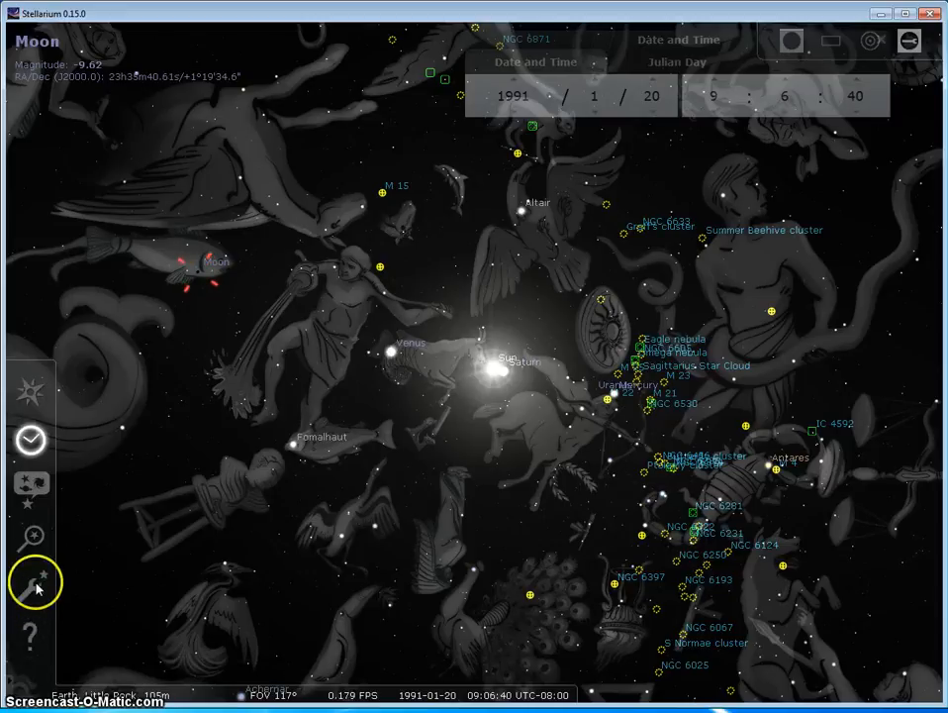
{"action": "mouse_move", "coordinate": [33, 582]}
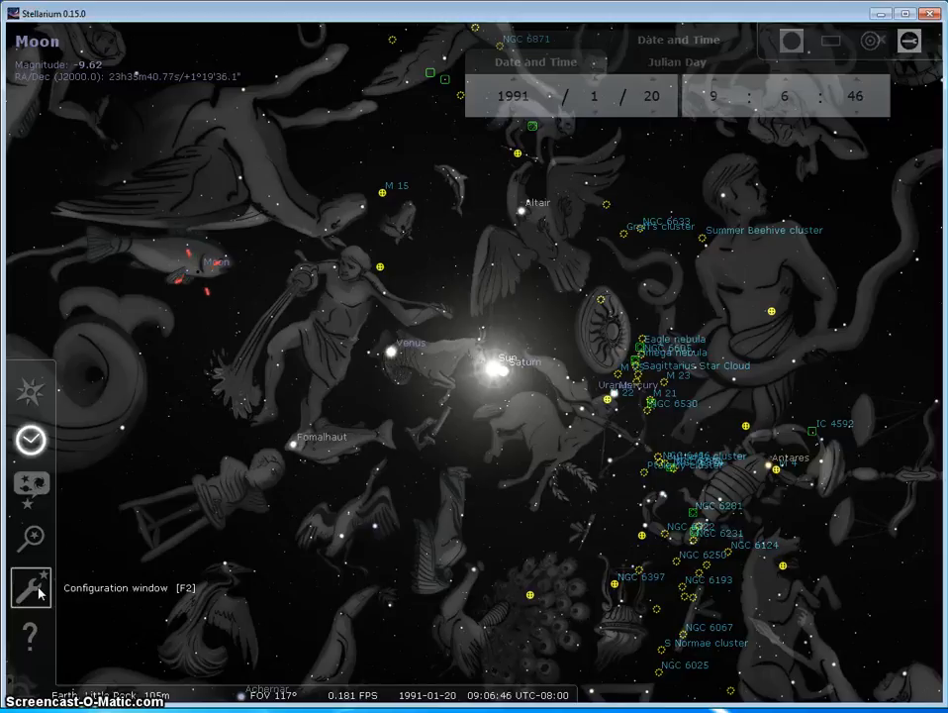
- Customize selected-object information to show visual magnitude only in Configuration
{"action": "left_click", "coordinate": [31, 586]}
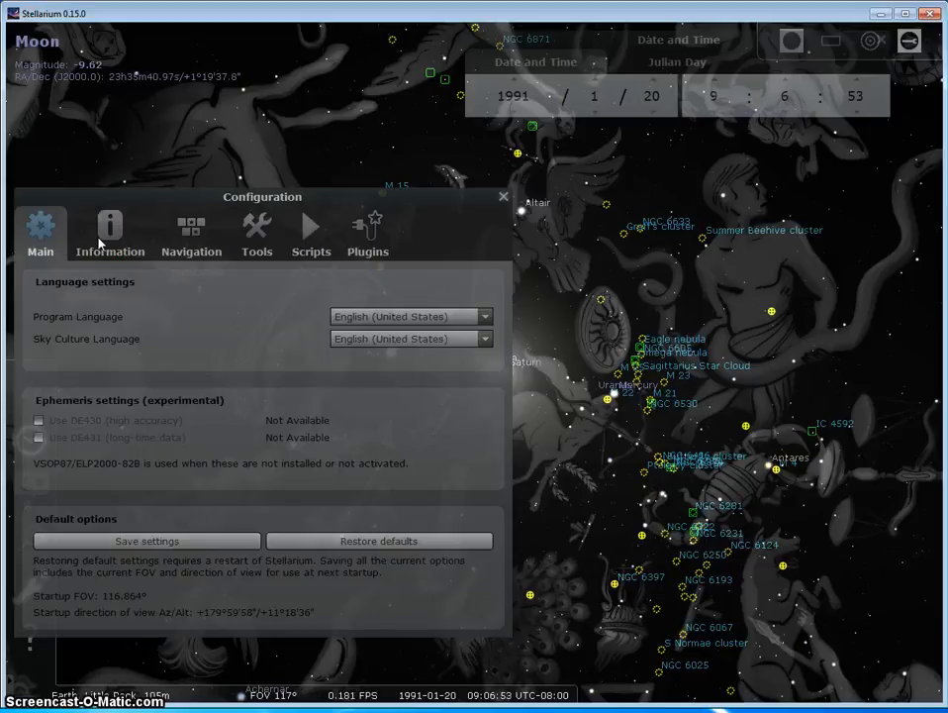
{"action": "left_click", "coordinate": [110, 226]}
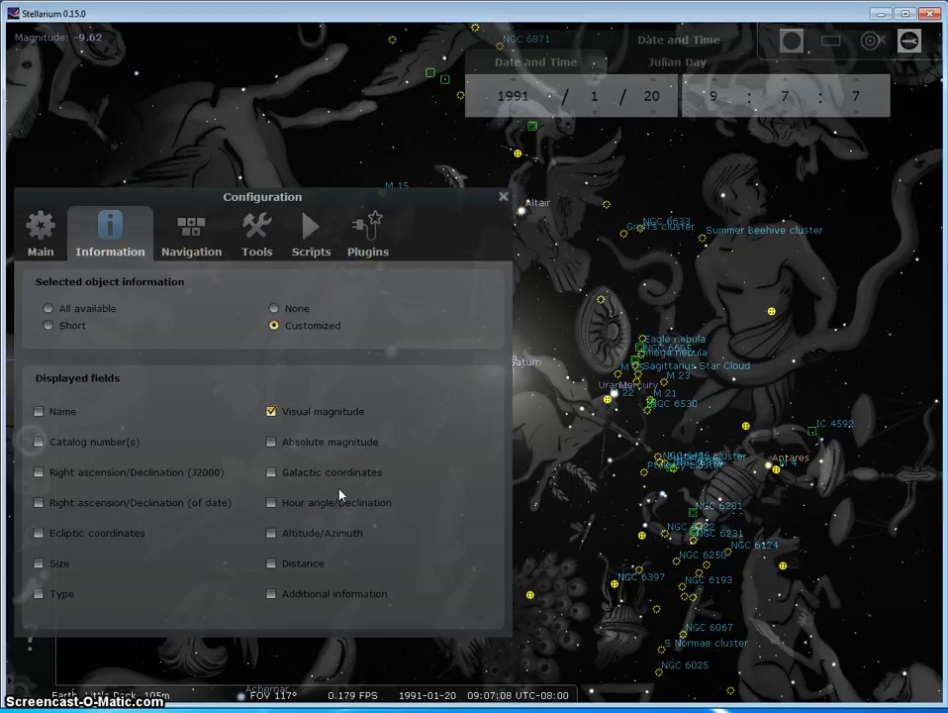
{"action": "left_click", "coordinate": [502, 196]}
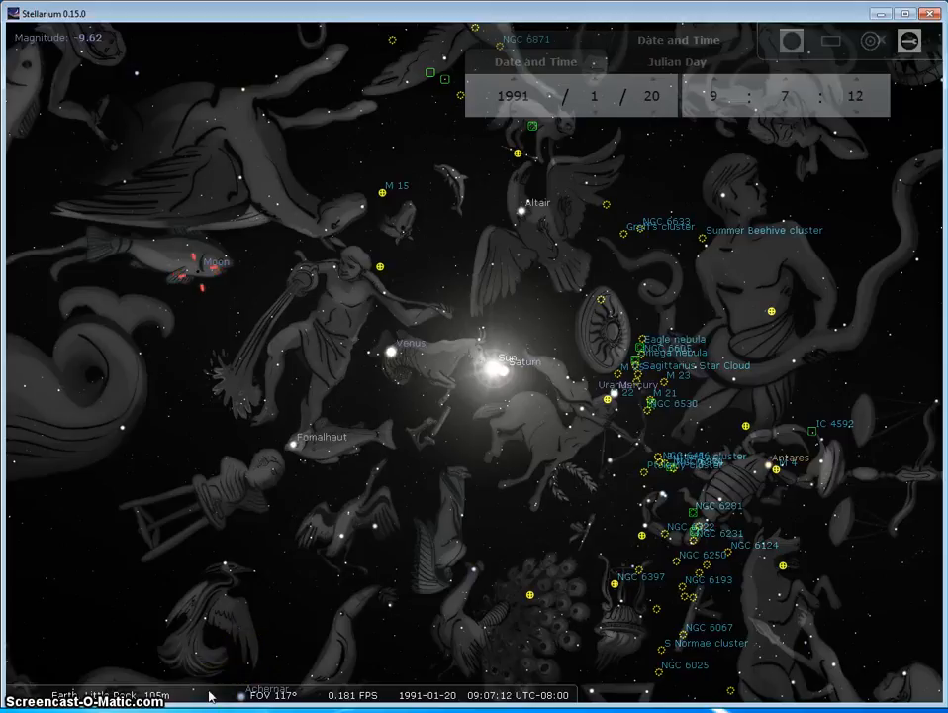
{"action": "mouse_move", "coordinate": [220, 695]}
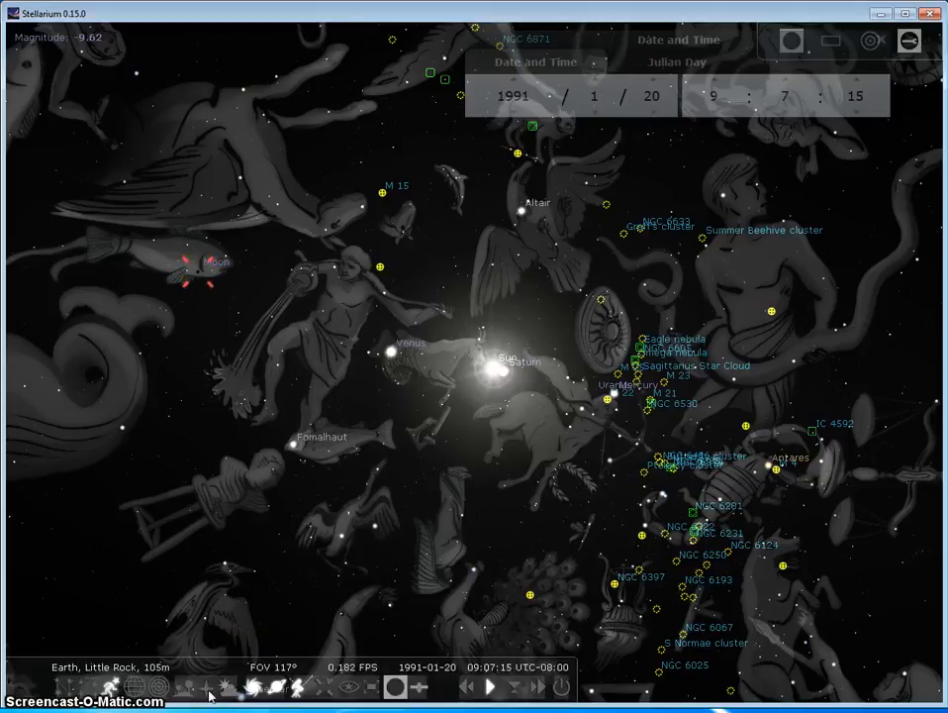
- Turn off deep-sky object markers and labels from the bottom toolbar
{"action": "left_click", "coordinate": [247, 688]}
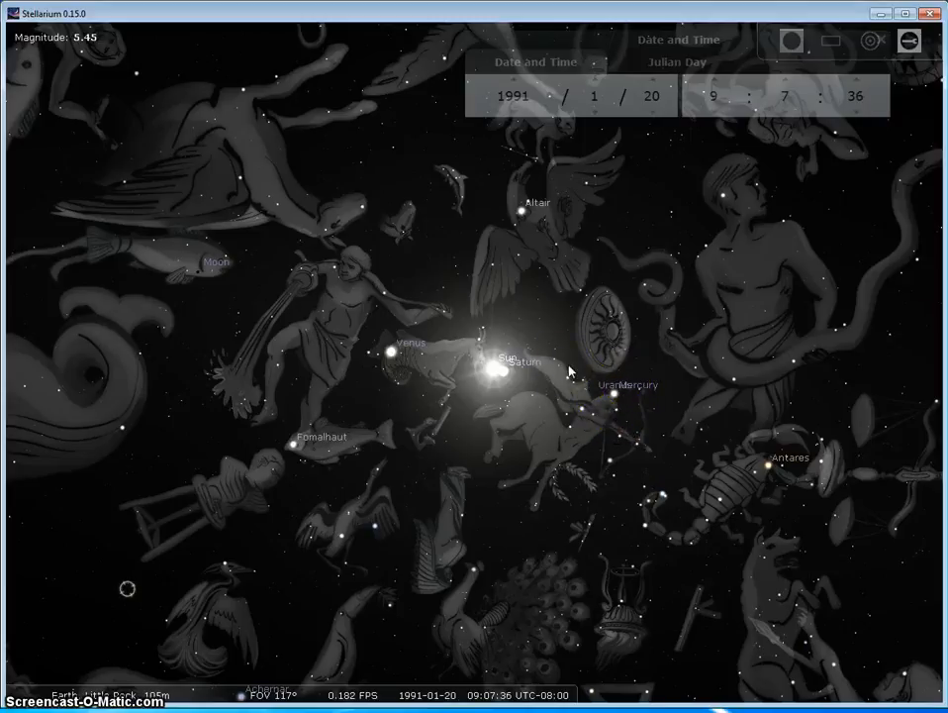
{"action": "left_click", "coordinate": [404, 347]}
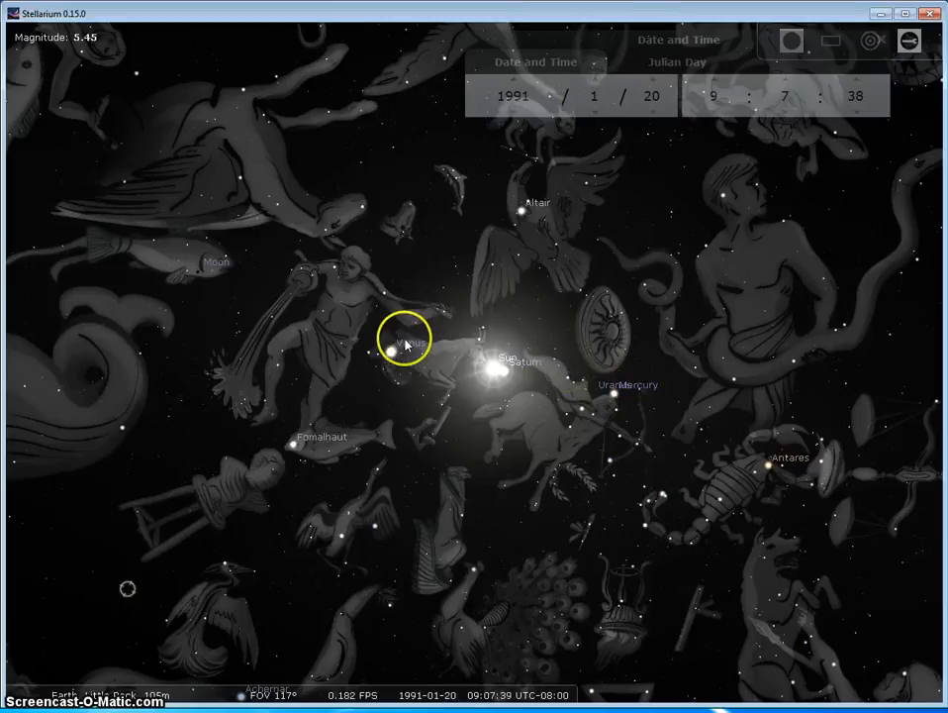
{"action": "left_click", "coordinate": [625, 406]}
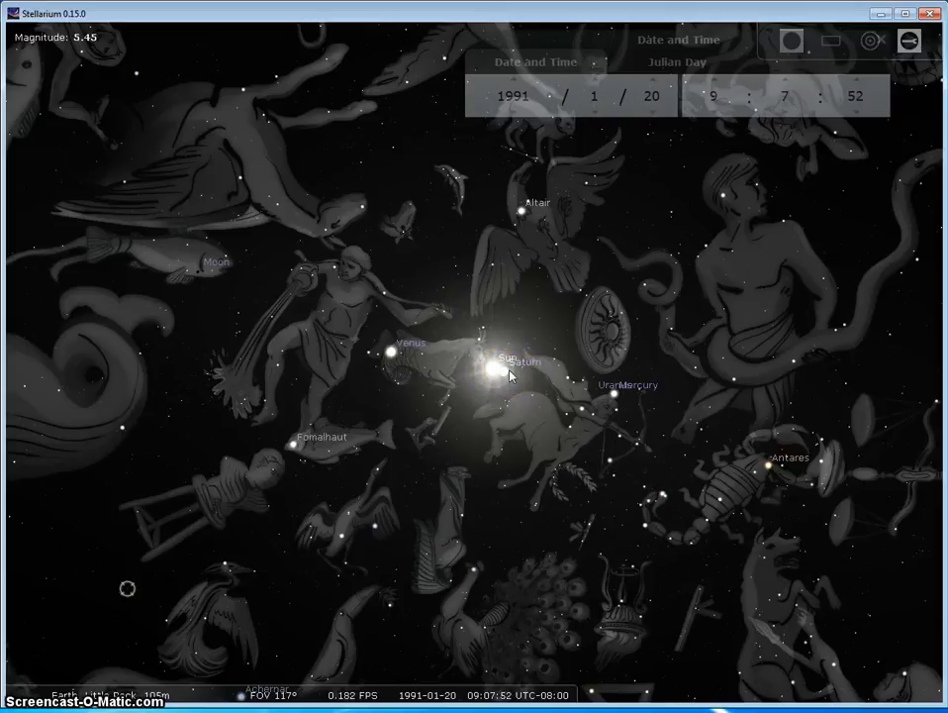
{"action": "left_click", "coordinate": [505, 364]}
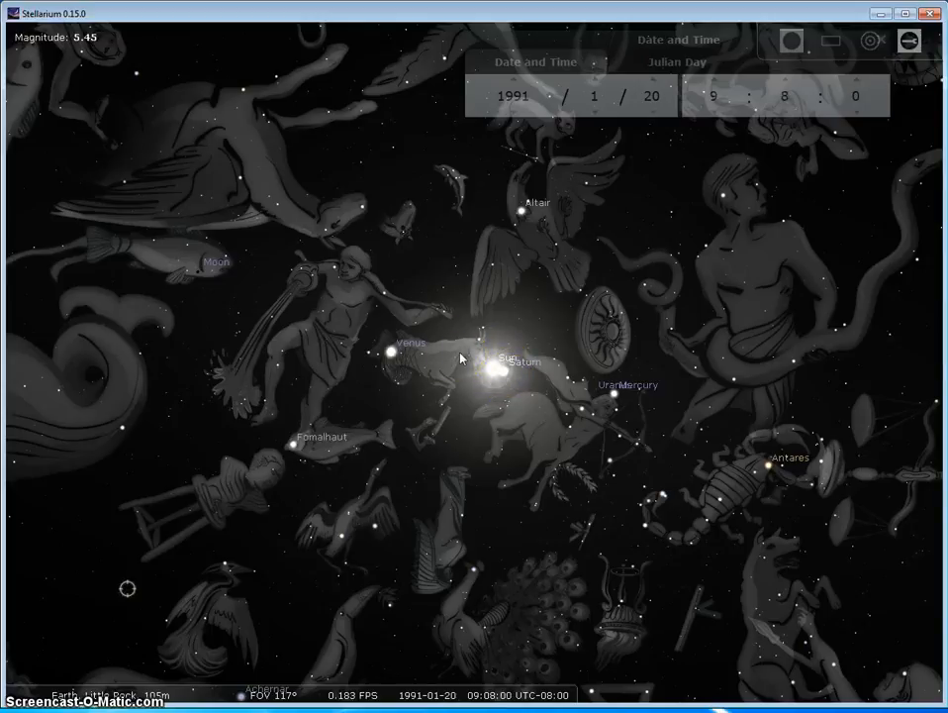
{"action": "left_click", "coordinate": [492, 375]}
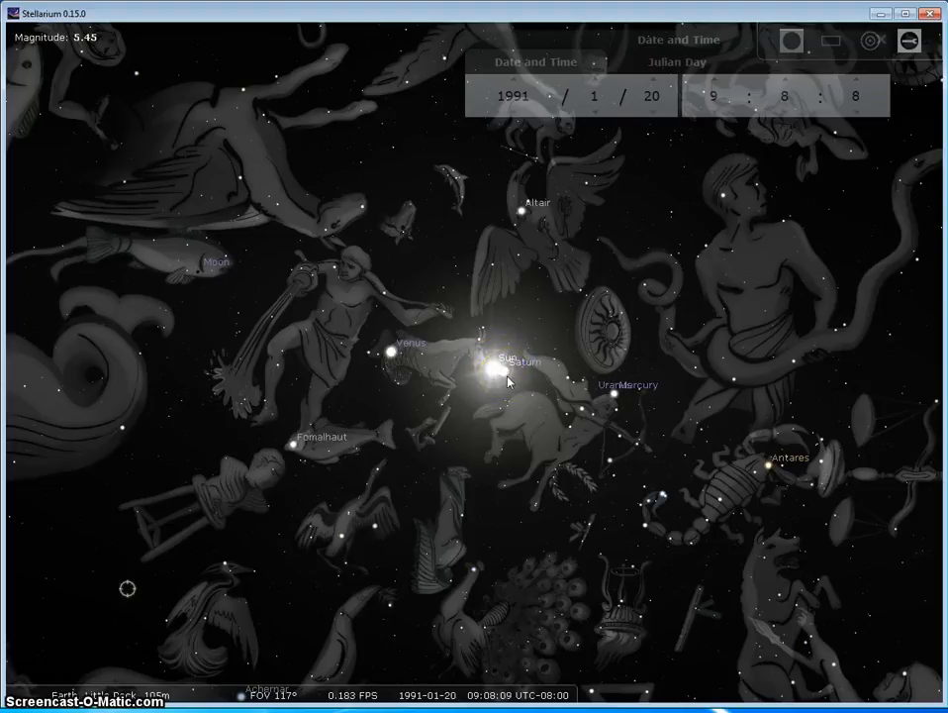
{"action": "left_click", "coordinate": [490, 376]}
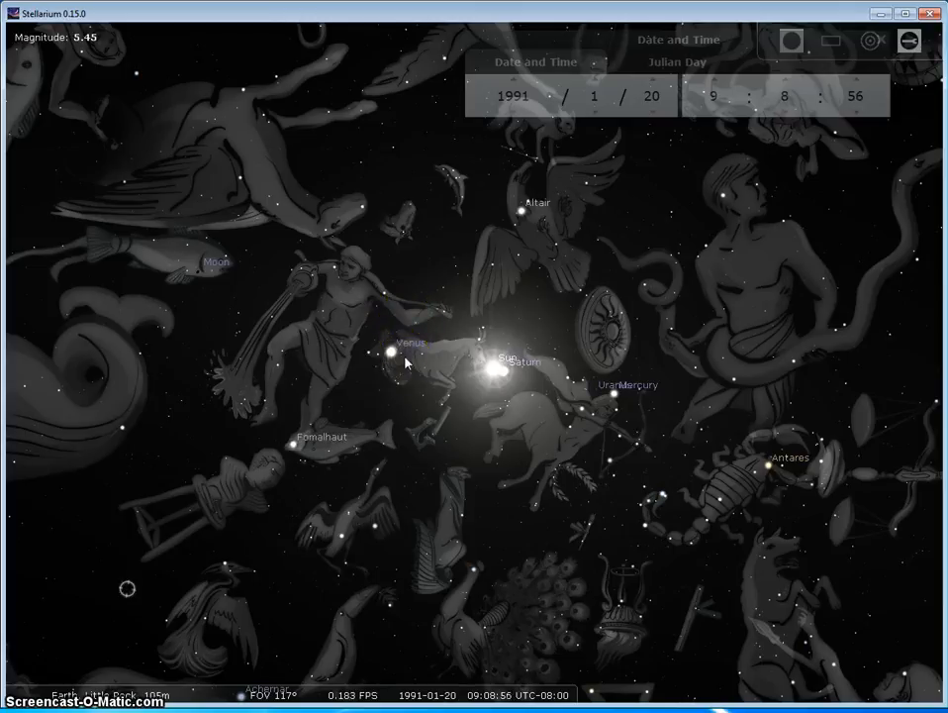
{"action": "left_click", "coordinate": [435, 359]}
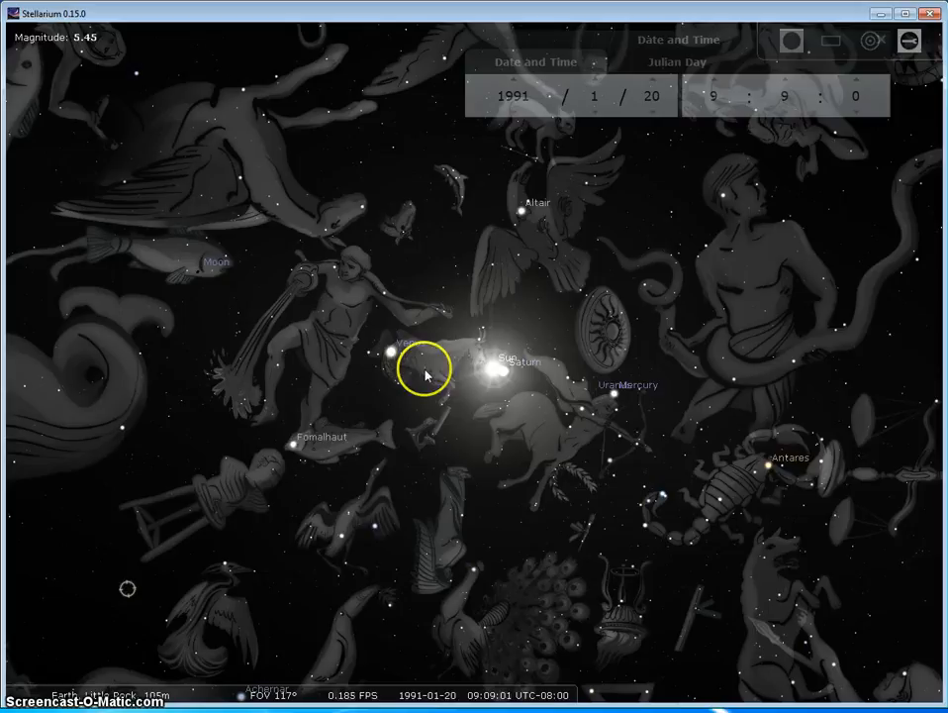
{"action": "mouse_move", "coordinate": [613, 398]}
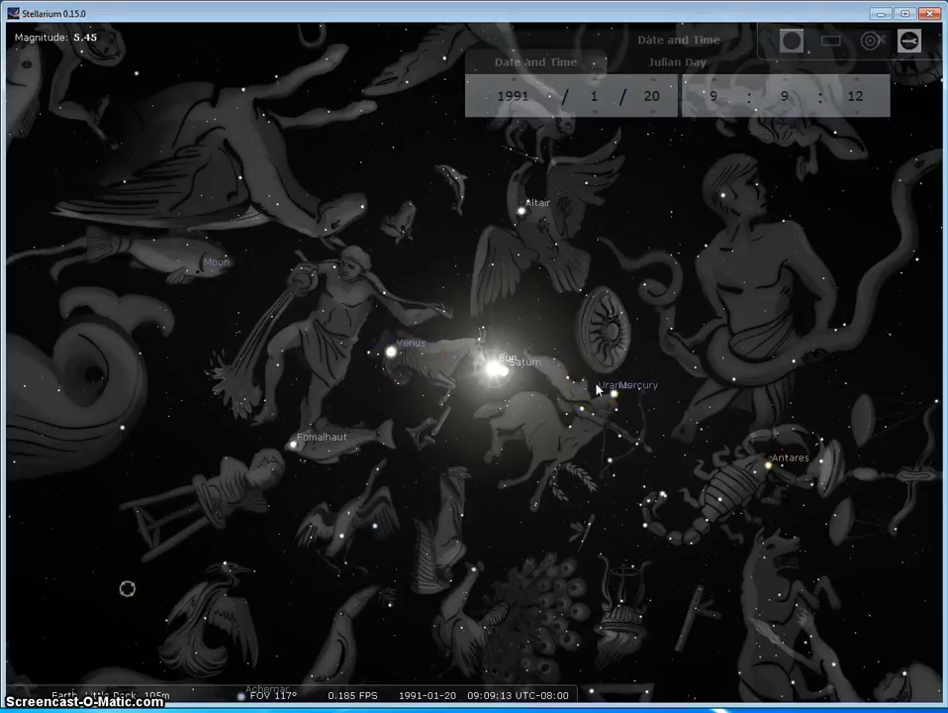
{"action": "left_click", "coordinate": [618, 391]}
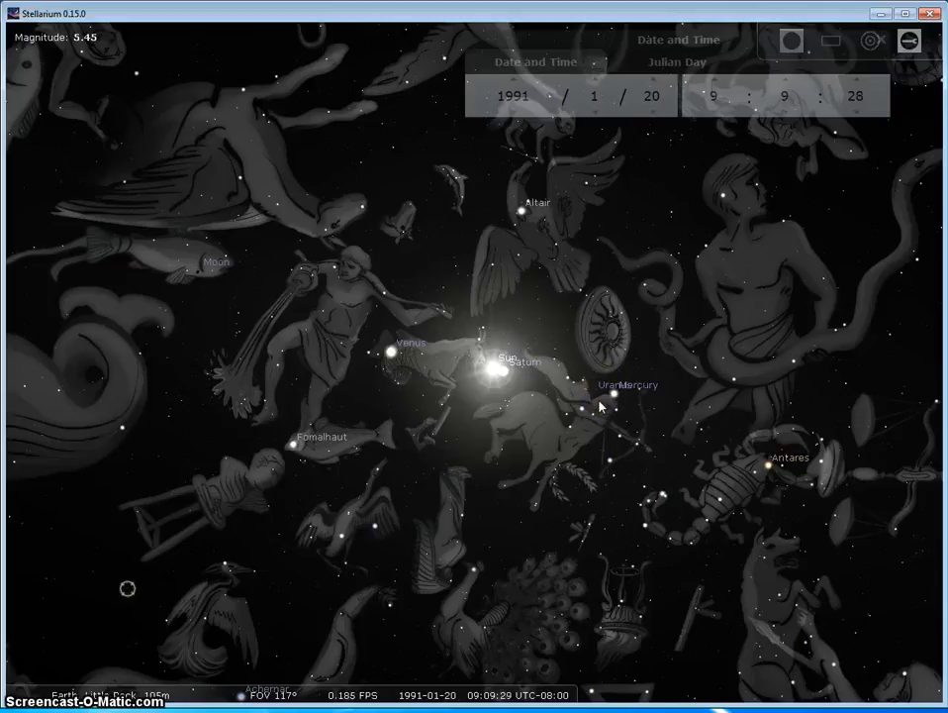
{"action": "left_click", "coordinate": [604, 399]}
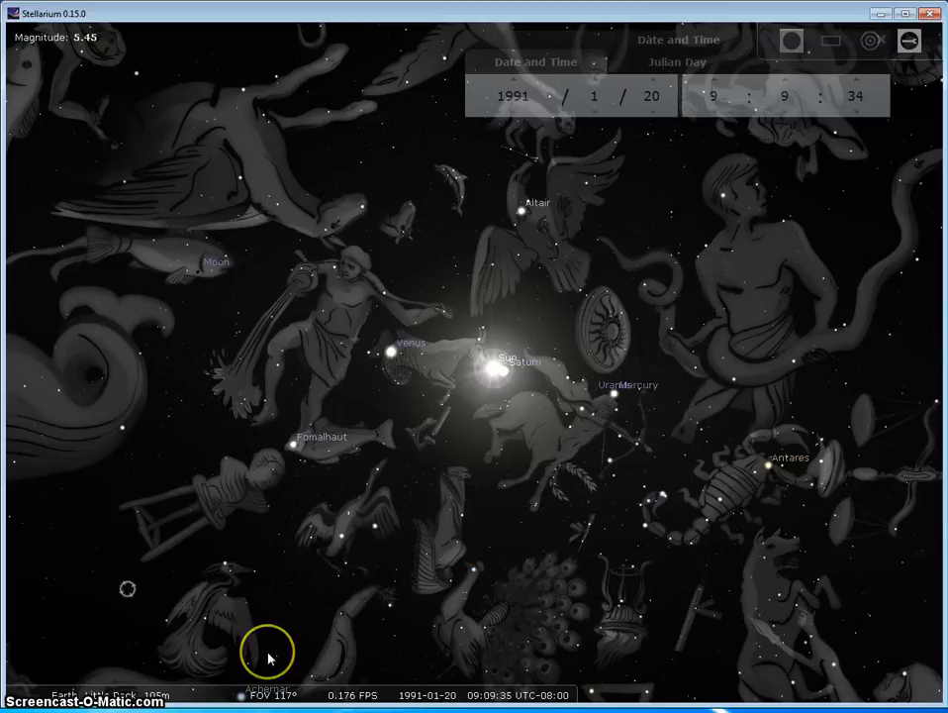
{"action": "mouse_move", "coordinate": [480, 534]}
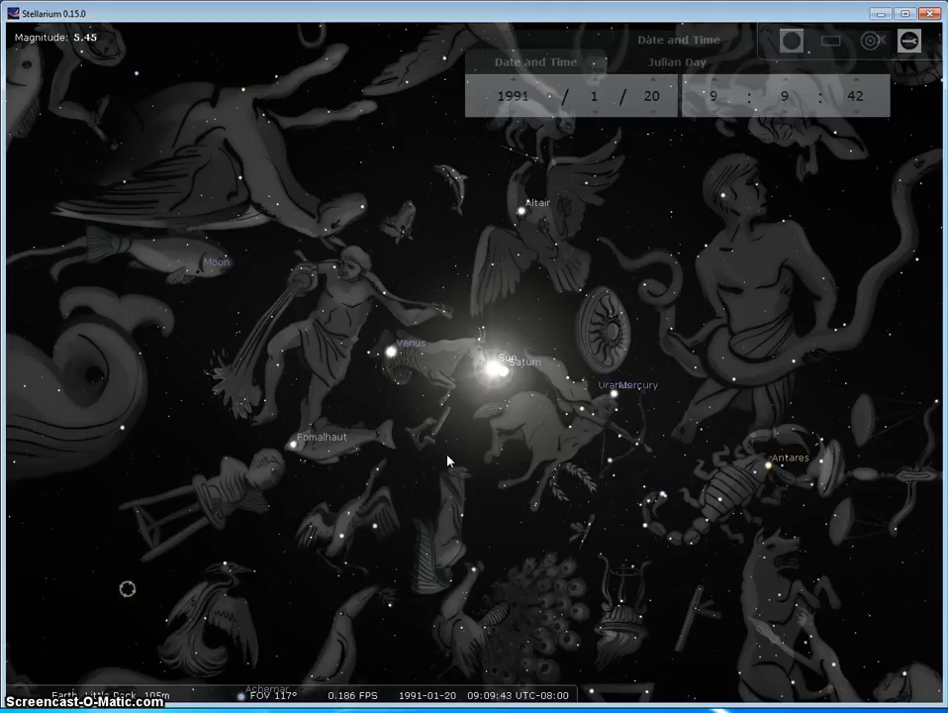
{"action": "left_click", "coordinate": [535, 381]}
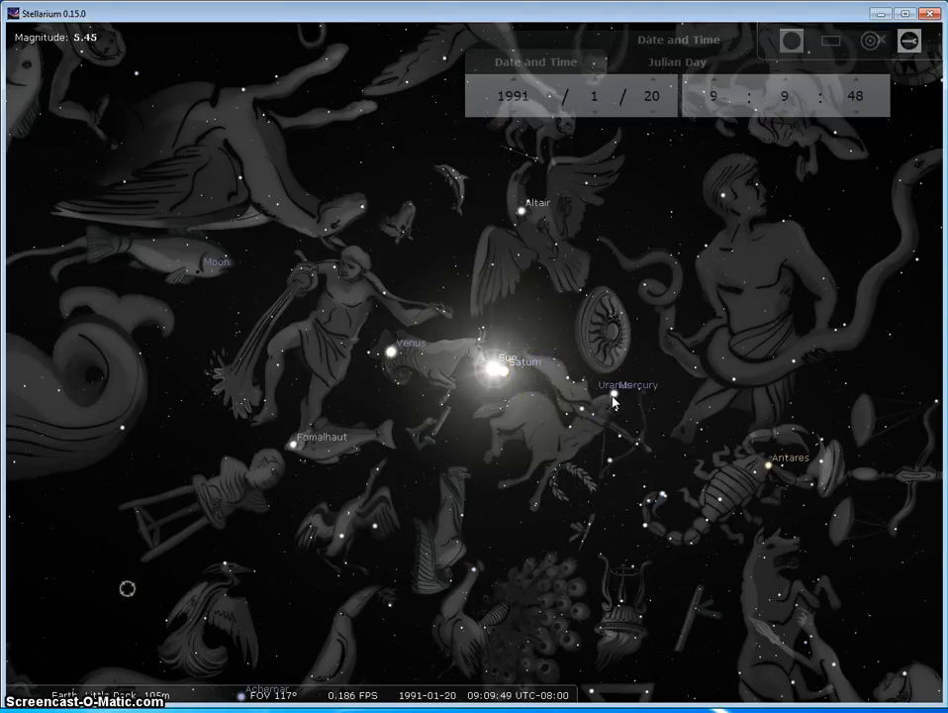
{"action": "left_click", "coordinate": [392, 351]}
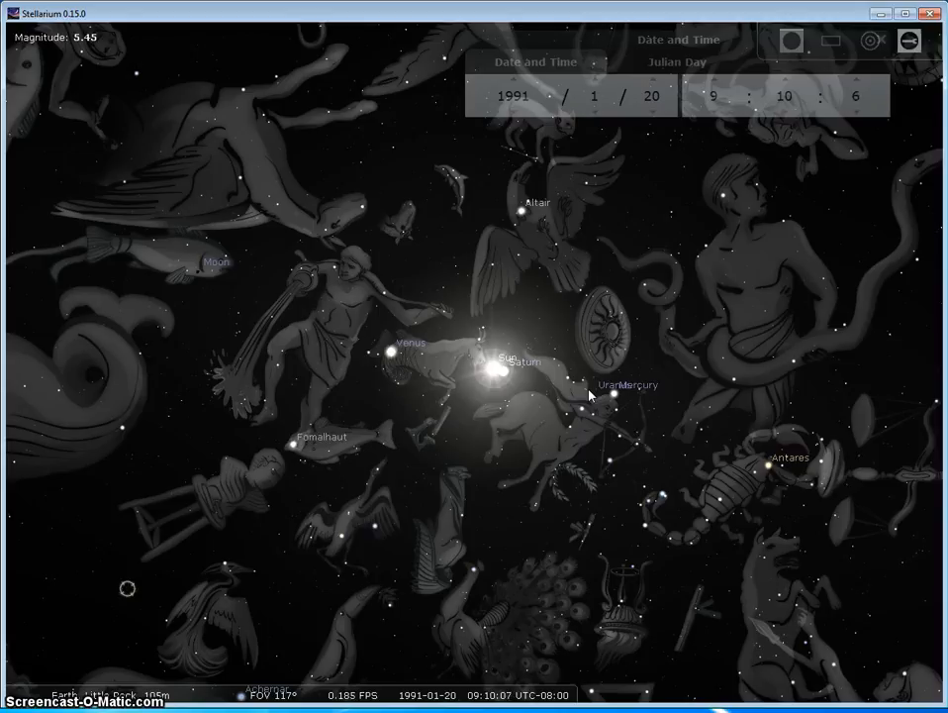
{"action": "left_click", "coordinate": [473, 395]}
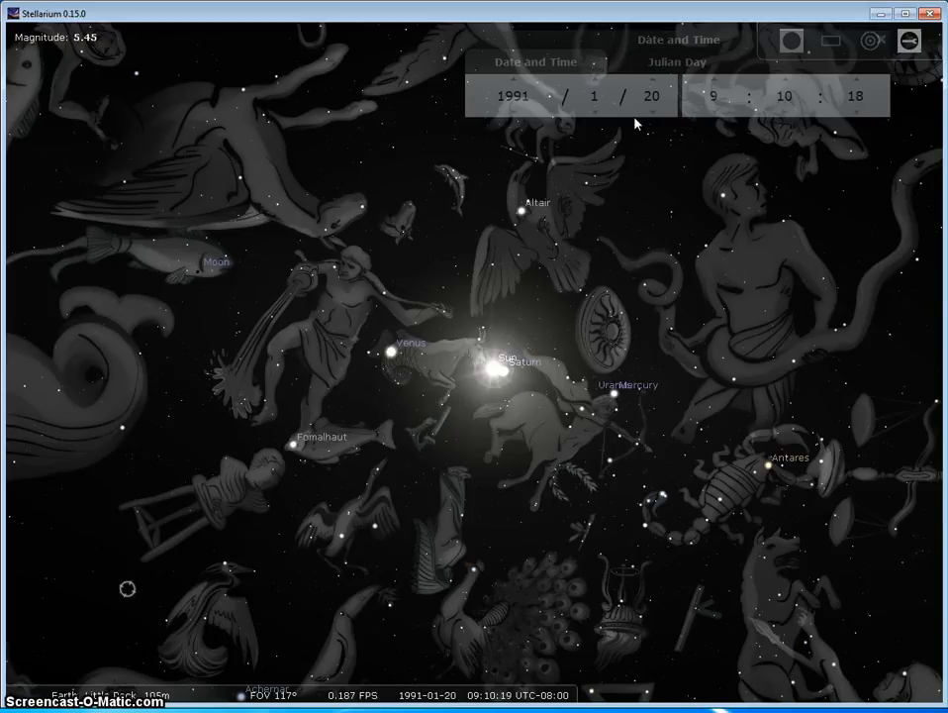
- Shift the sky leftward to bring Arcturus, Spica and Rigil Kent into view beside Scorpius
{"action": "left_click", "coordinate": [551, 195]}
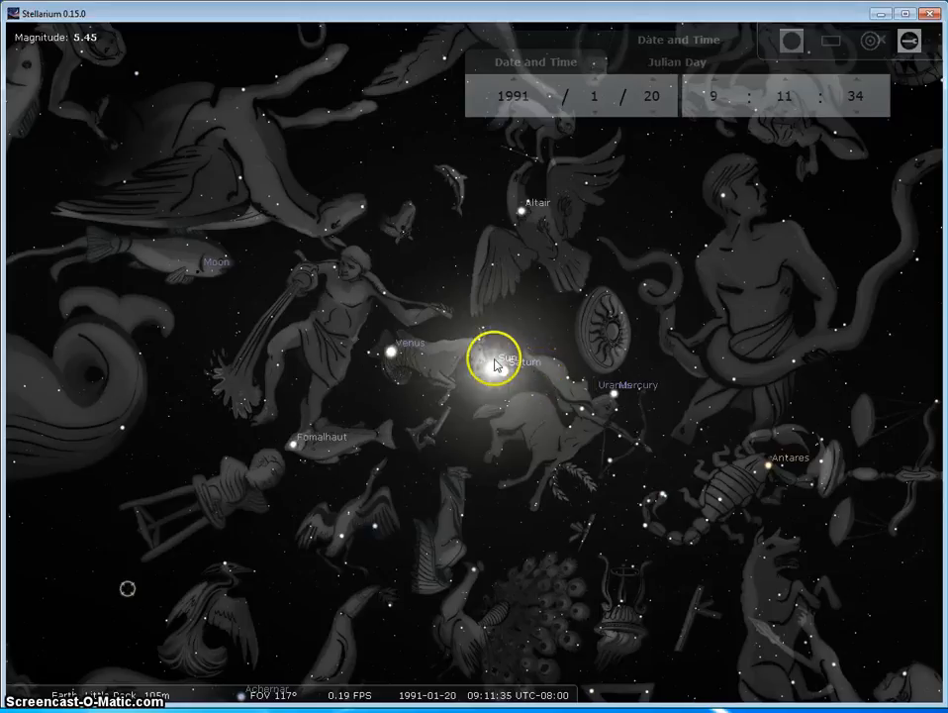
{"action": "mouse_move", "coordinate": [490, 490]}
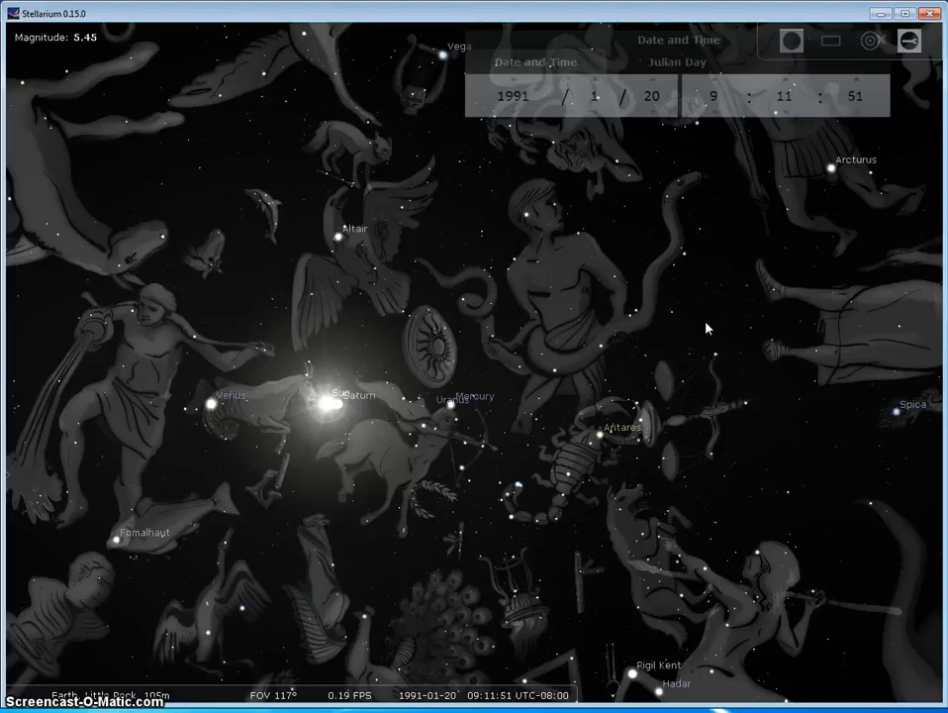
- Select the magnitude 2.60 star above the Libra scales, right of Scorpius
{"action": "left_click", "coordinate": [674, 448]}
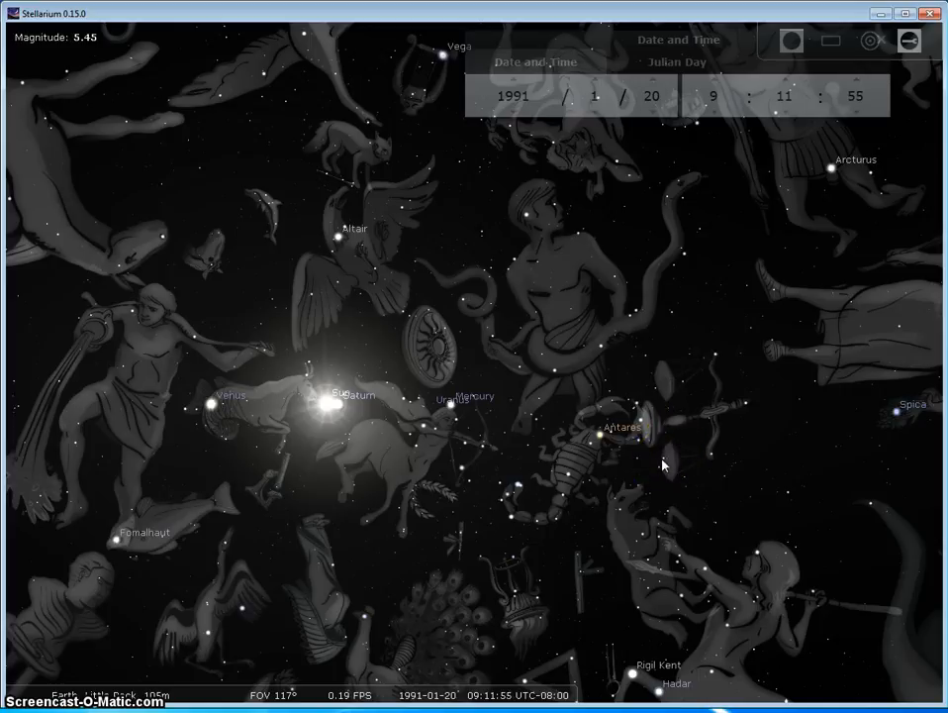
{"action": "left_click", "coordinate": [633, 440]}
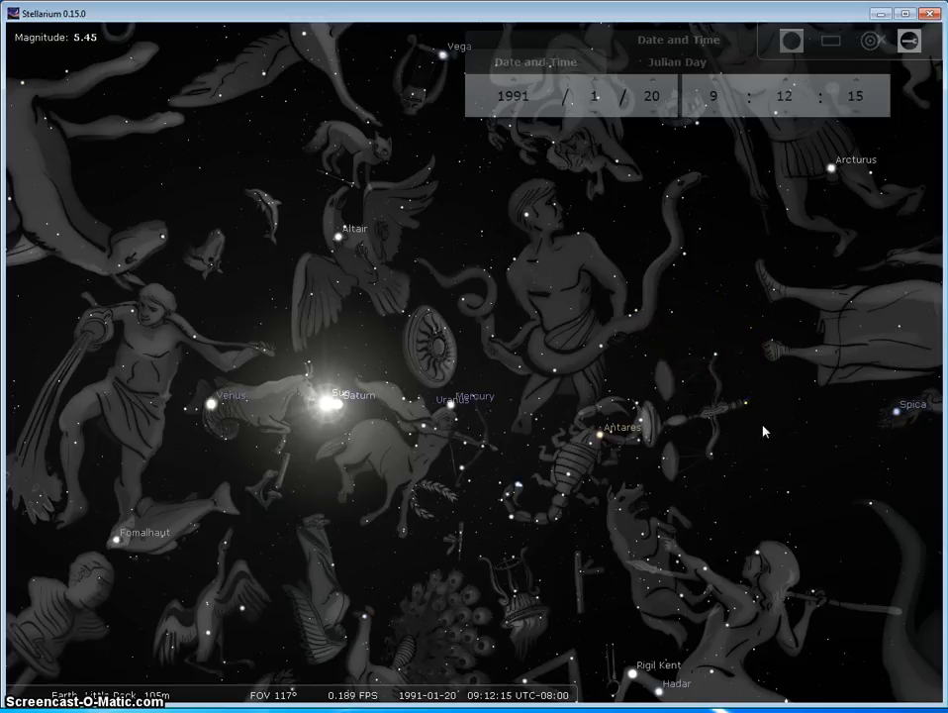
{"action": "left_click", "coordinate": [751, 396]}
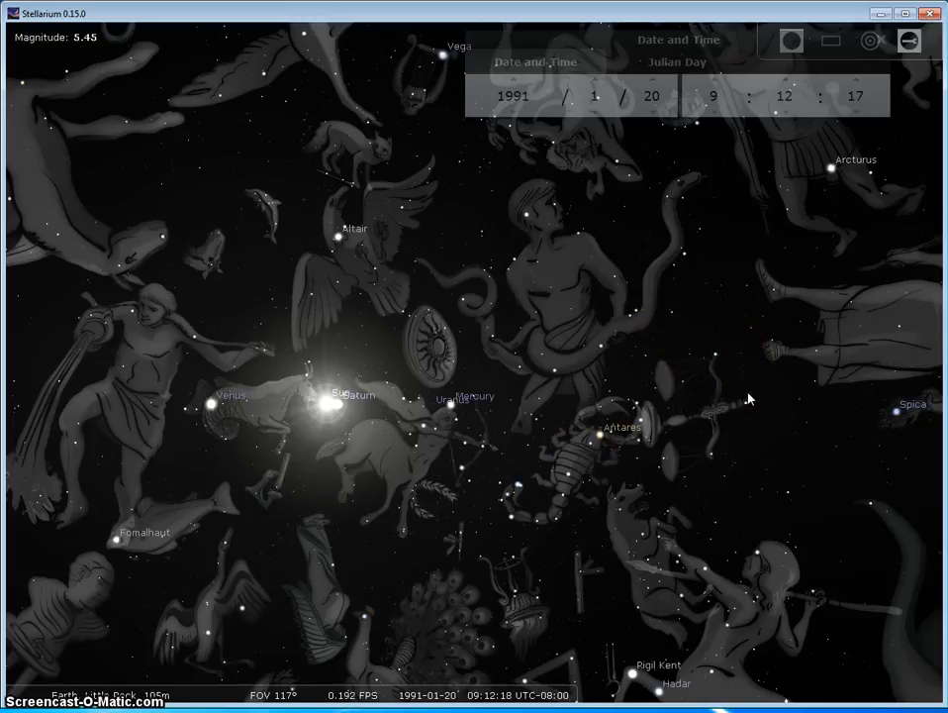
{"action": "left_click", "coordinate": [713, 457]}
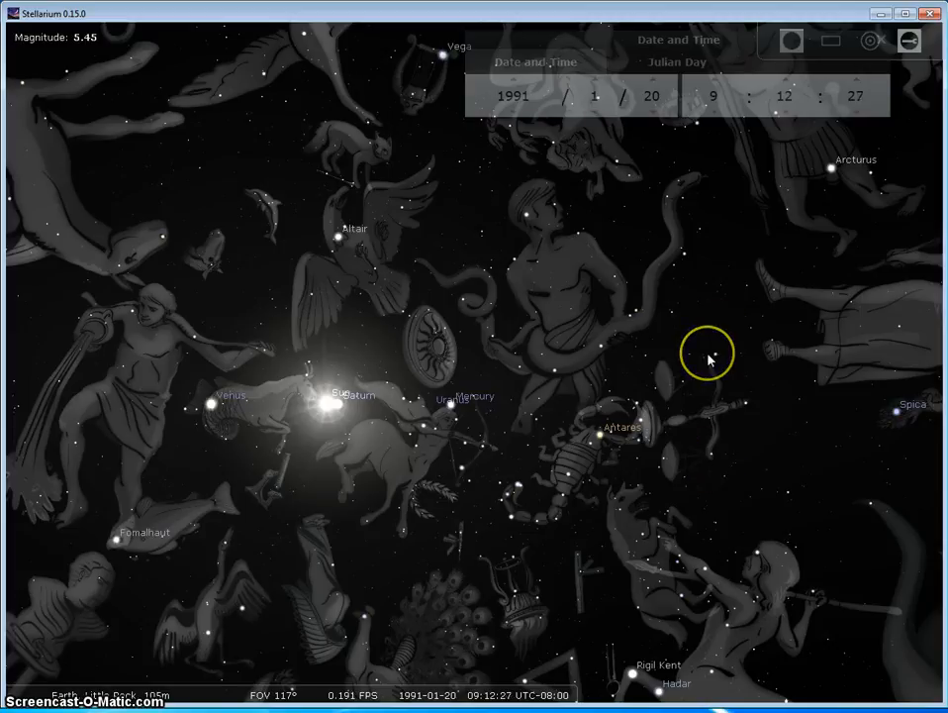
{"action": "mouse_move", "coordinate": [704, 455]}
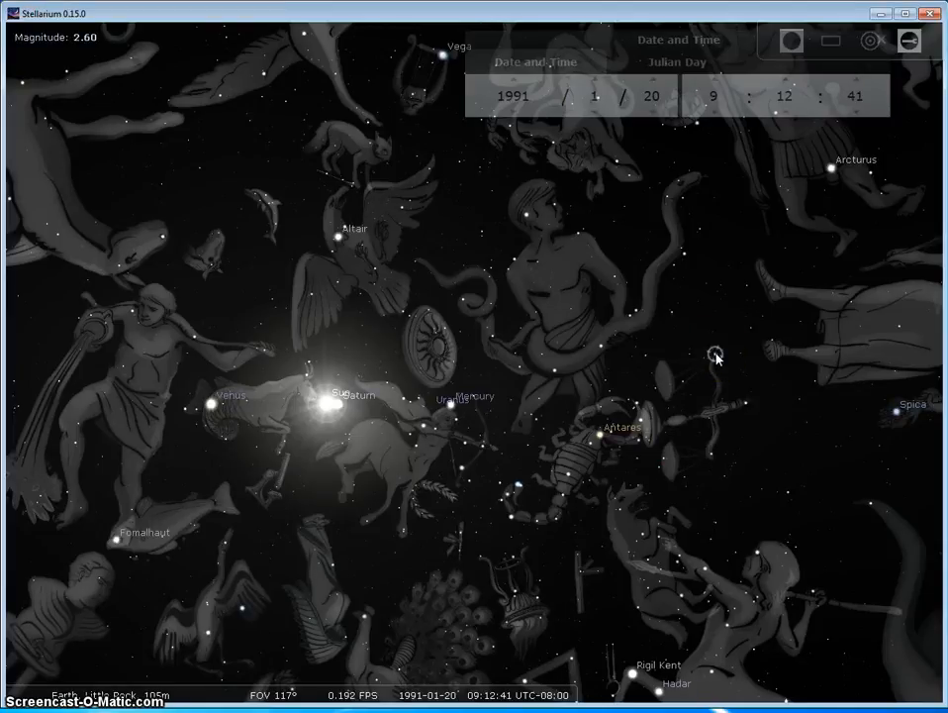
{"action": "left_click", "coordinate": [714, 354]}
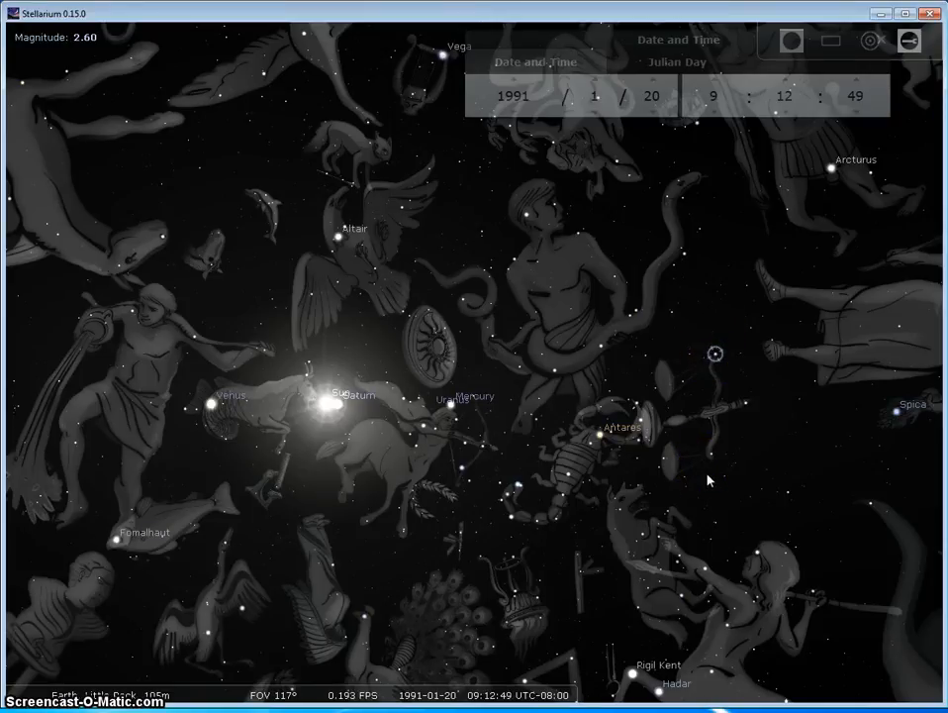
{"action": "left_click", "coordinate": [580, 446]}
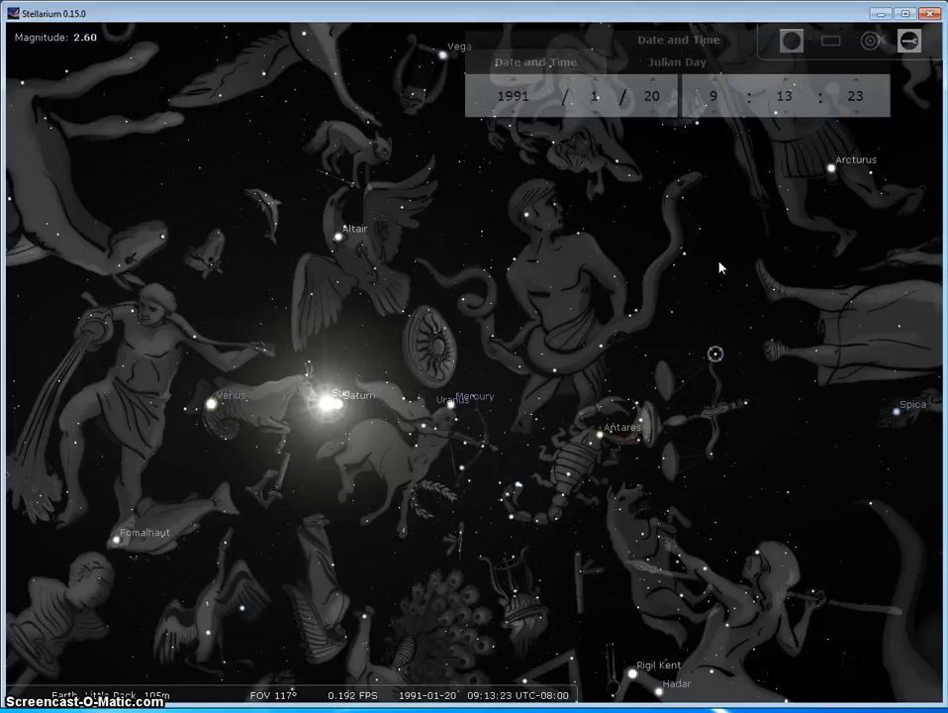
{"action": "left_click", "coordinate": [317, 411]}
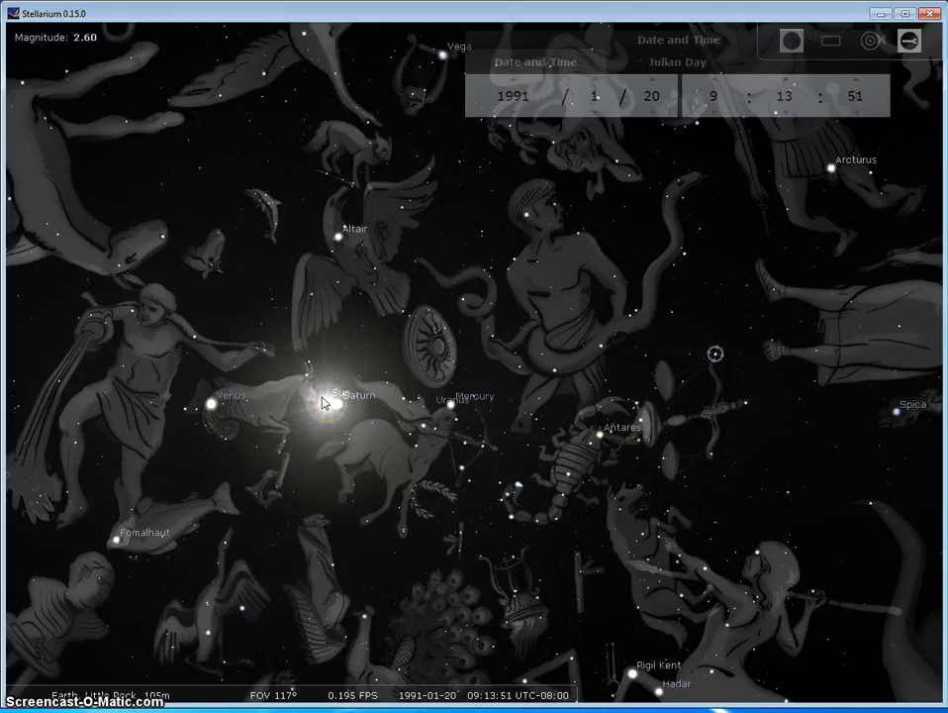
{"action": "left_click", "coordinate": [329, 406]}
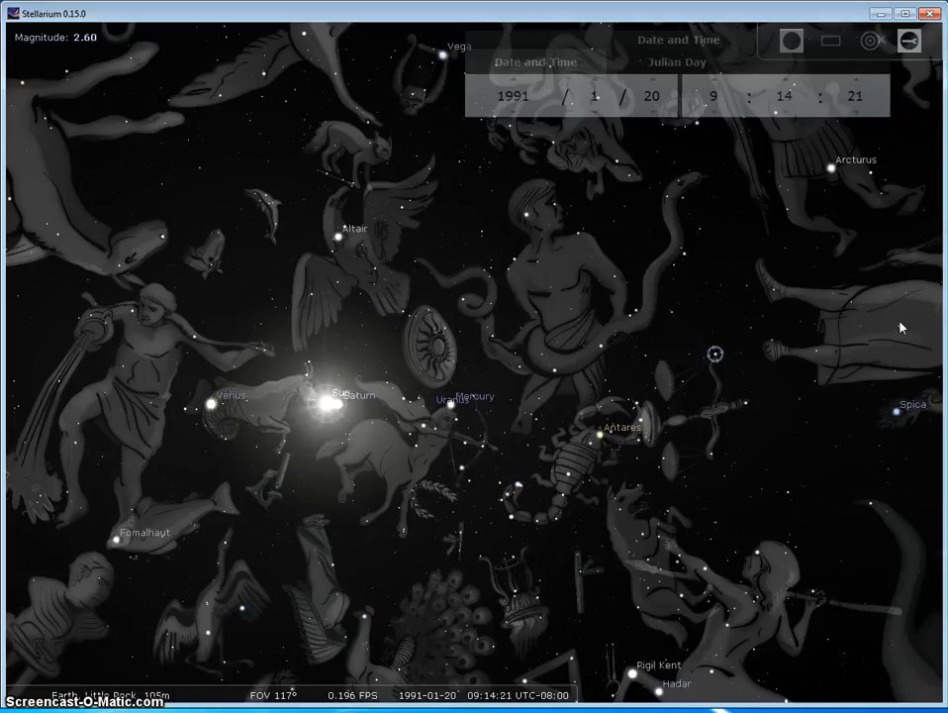
{"action": "left_click", "coordinate": [714, 354]}
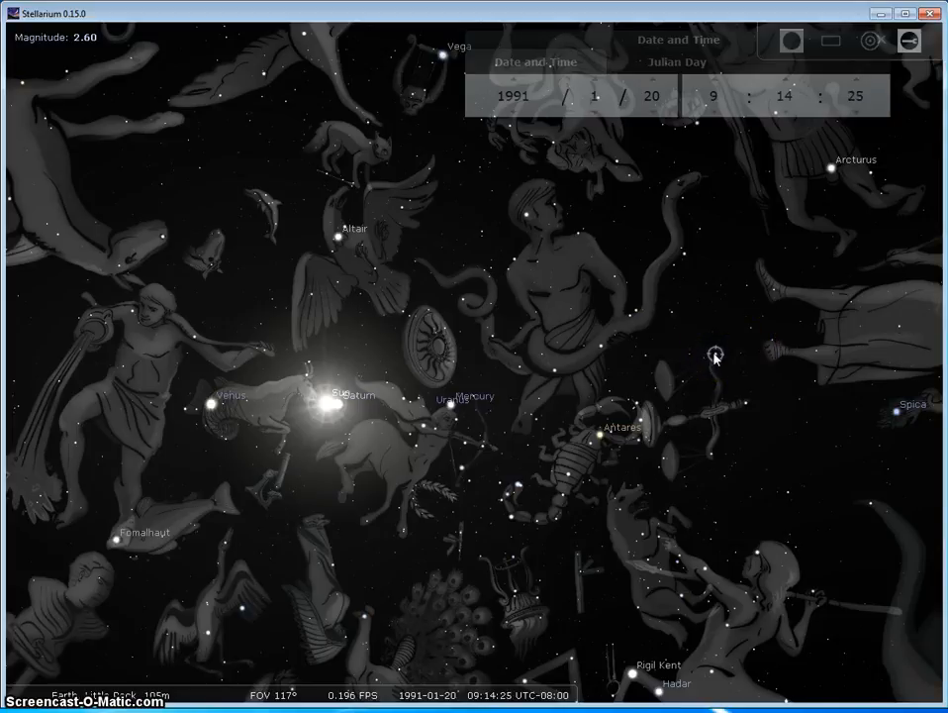
{"action": "left_click", "coordinate": [719, 395]}
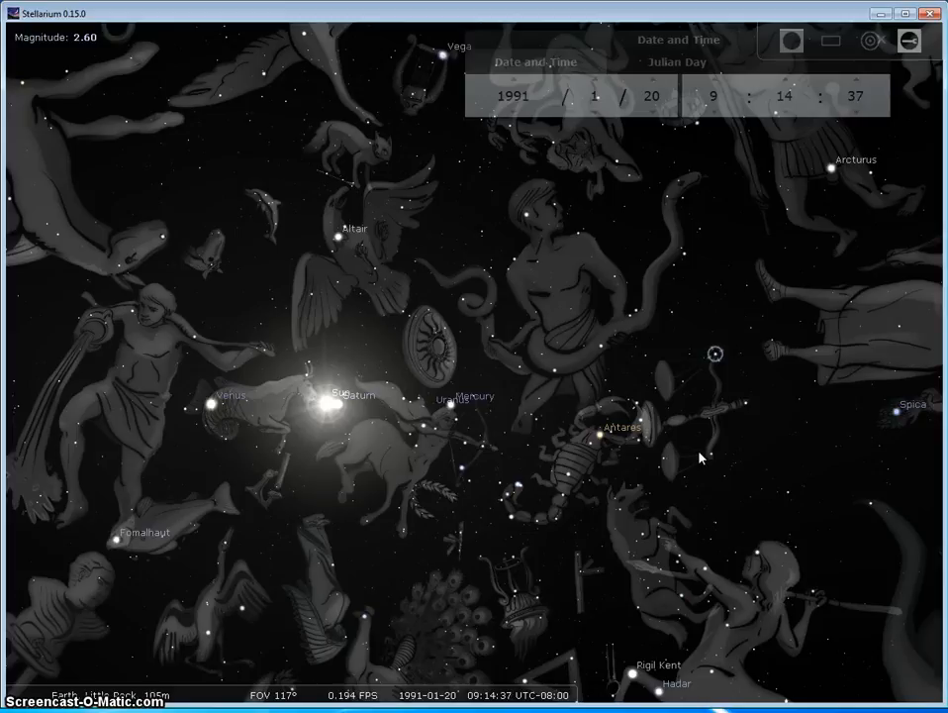
{"action": "left_click", "coordinate": [715, 411]}
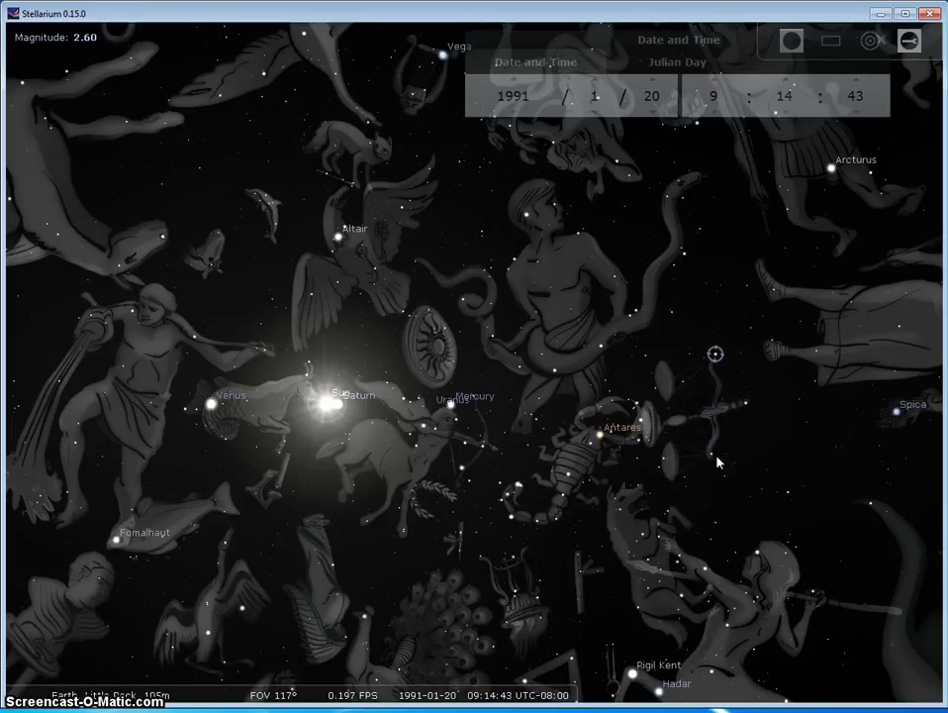
{"action": "left_click", "coordinate": [436, 396]}
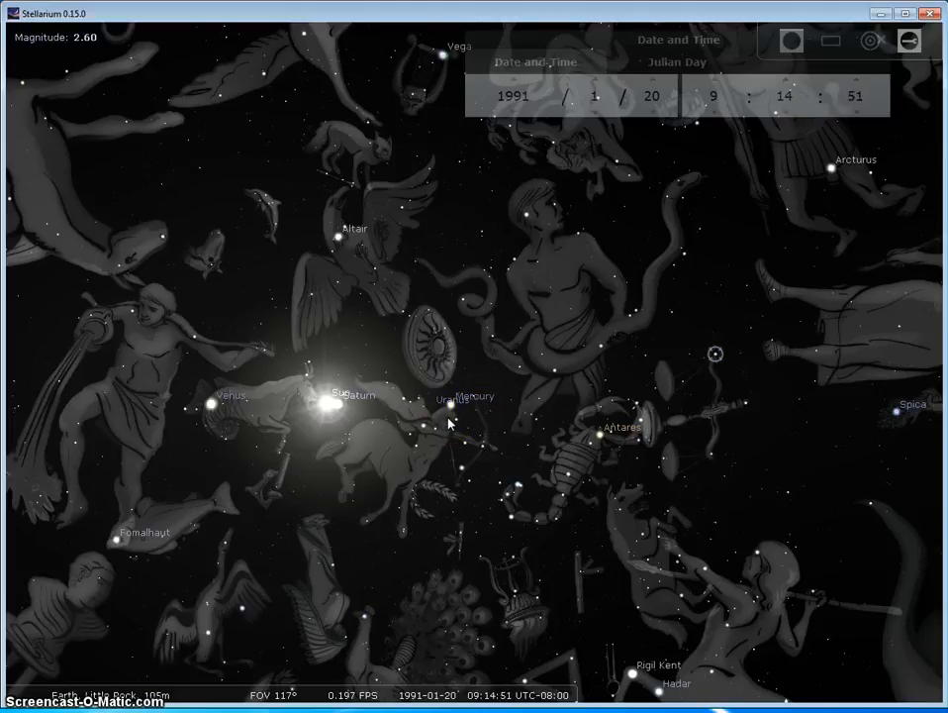
{"action": "left_click", "coordinate": [452, 406]}
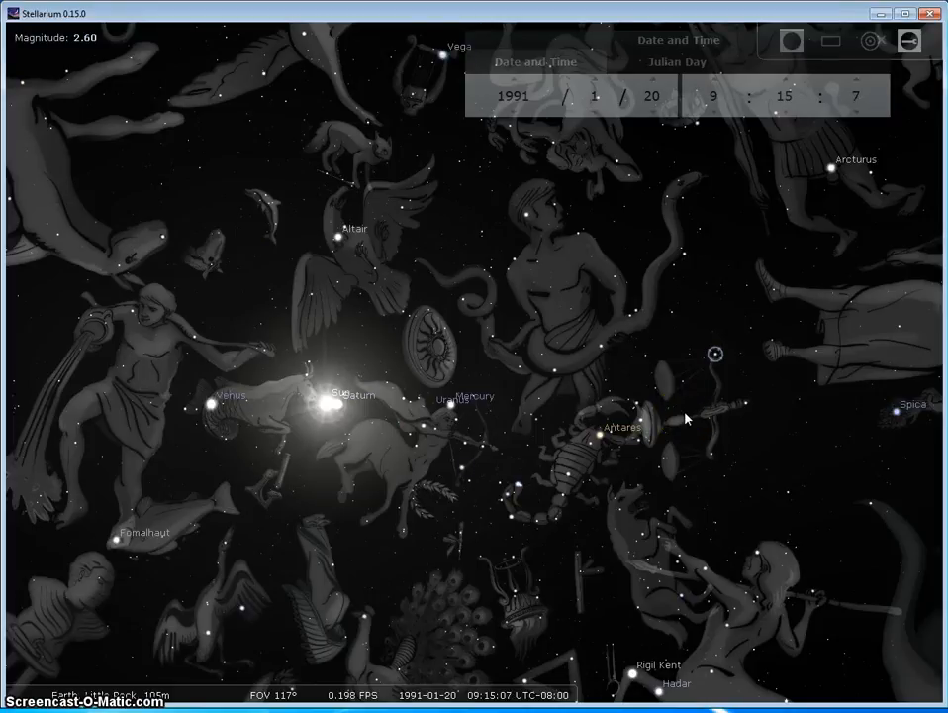
{"action": "left_click", "coordinate": [710, 439]}
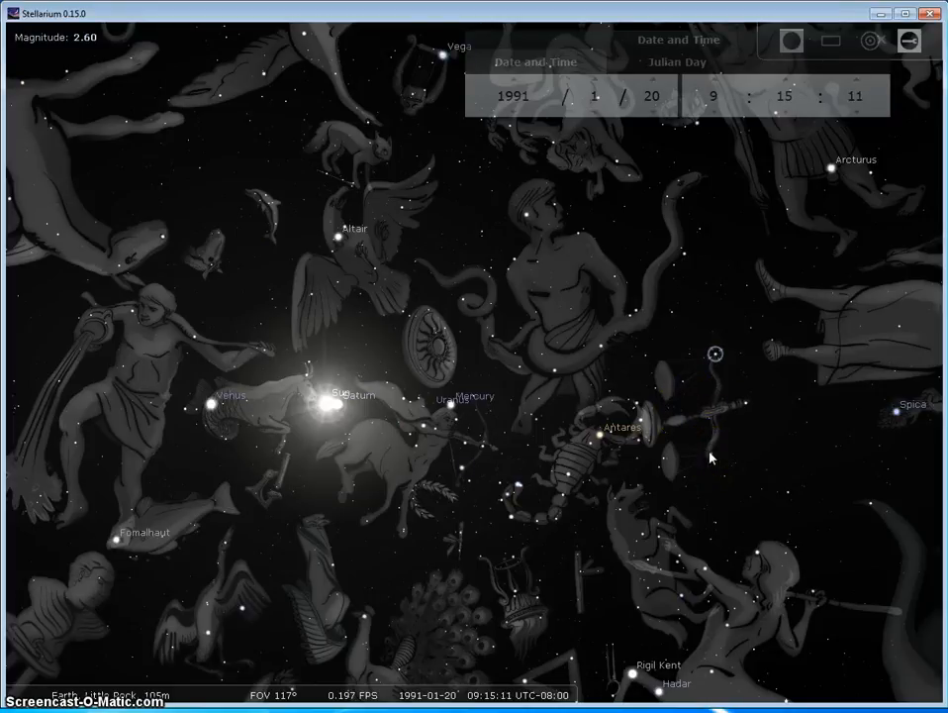
{"action": "left_click", "coordinate": [717, 355]}
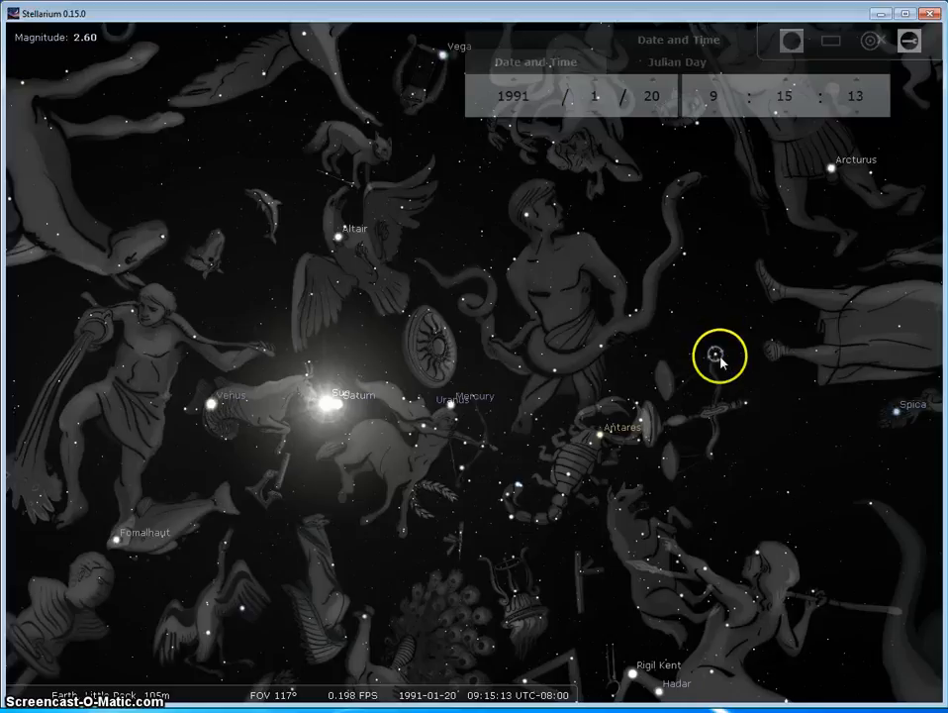